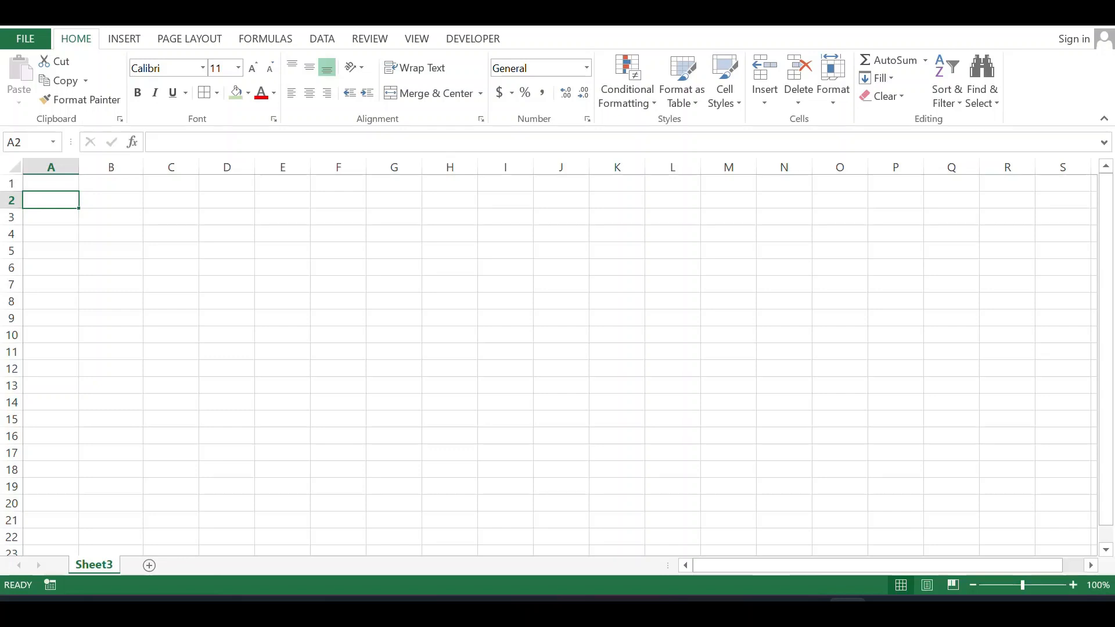
Step: Enter 17-06-2023 in A2 and a =A2-1 formula in A3 giving 16-06-2023
type("17-06-2023")
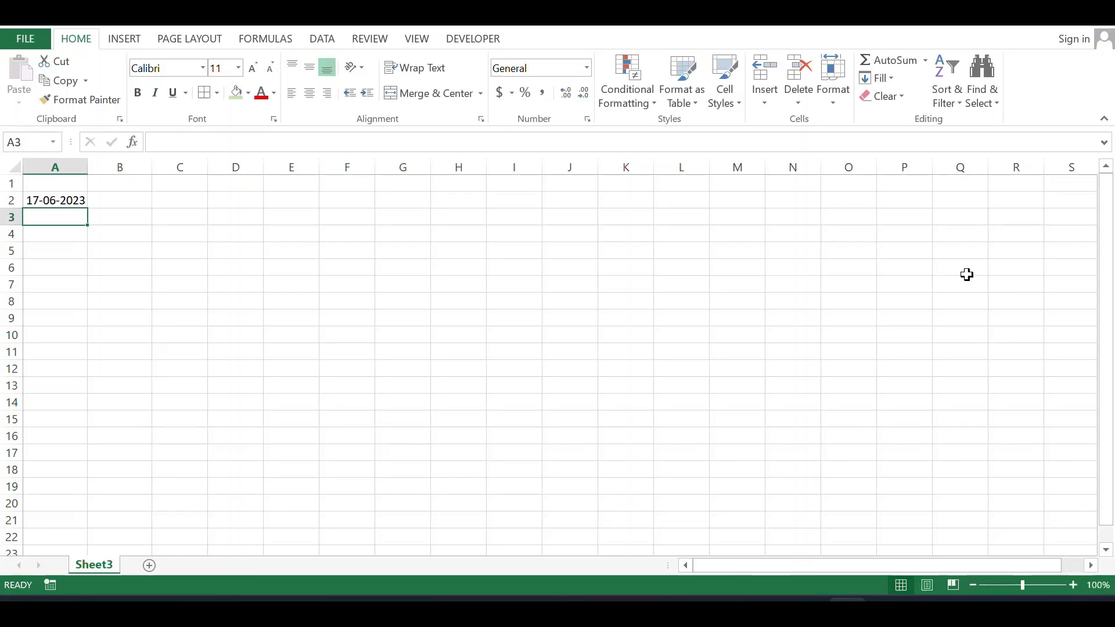
type("=")
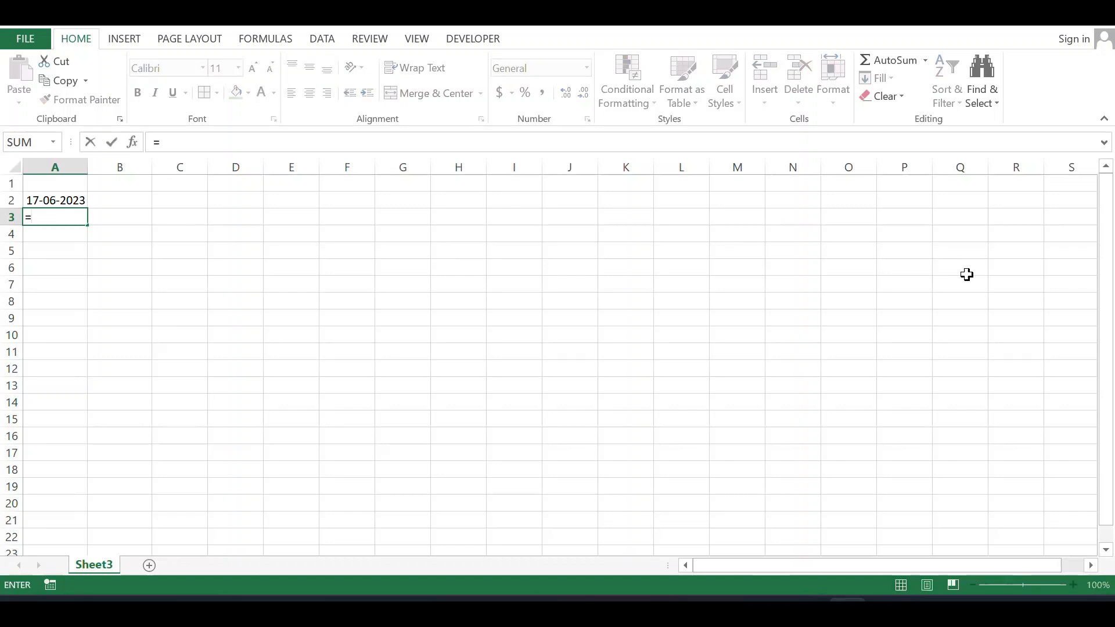
left_click(54, 200)
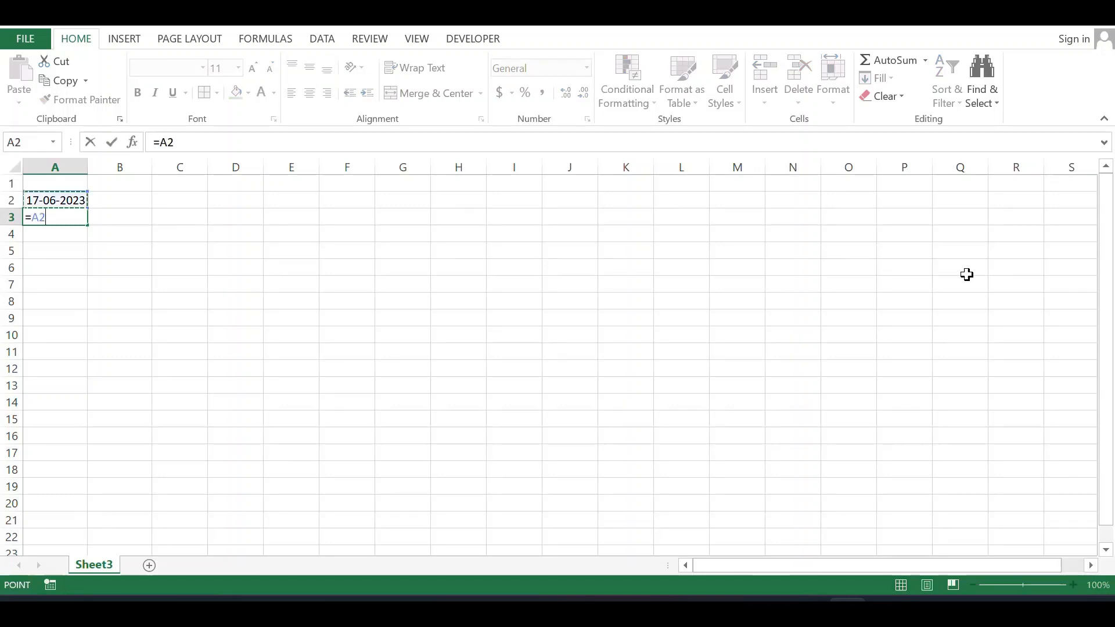
key("enter")
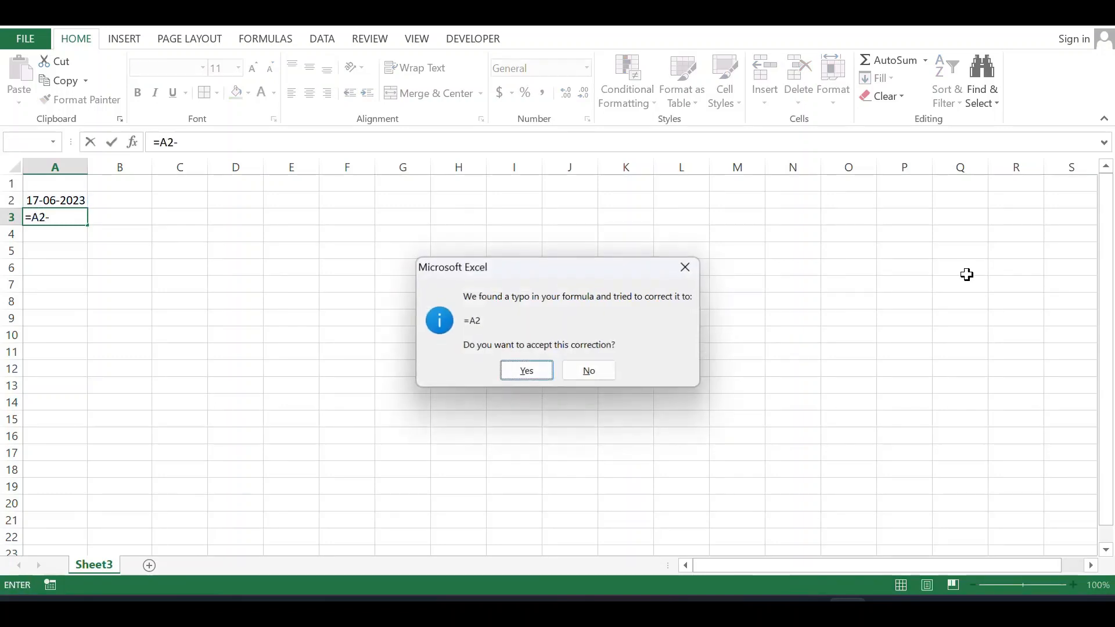
left_click(588, 371)
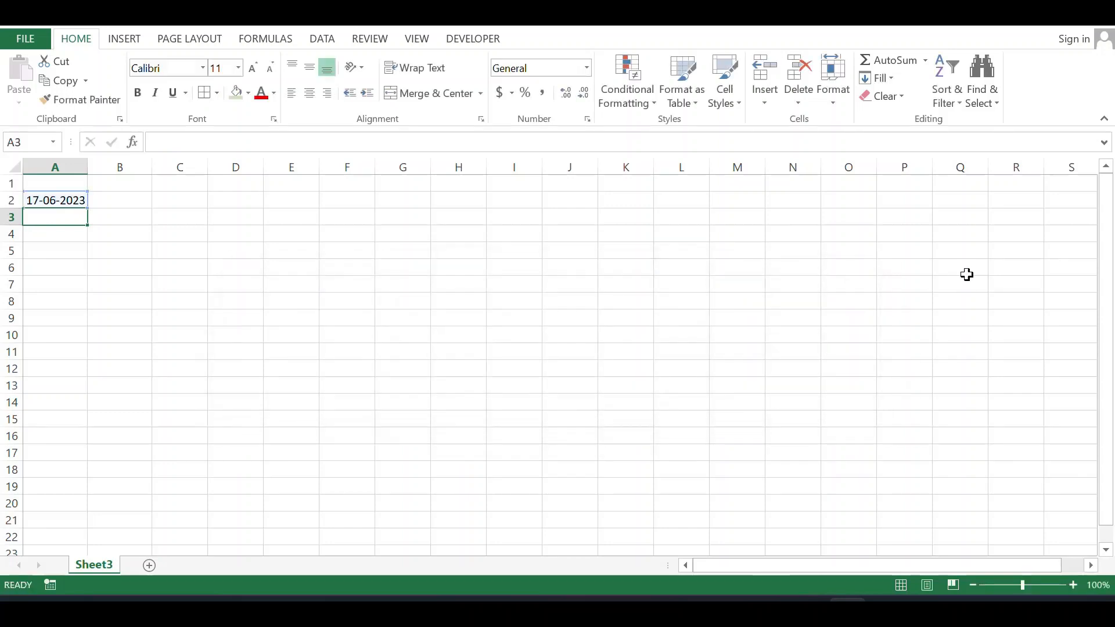
type("=A2")
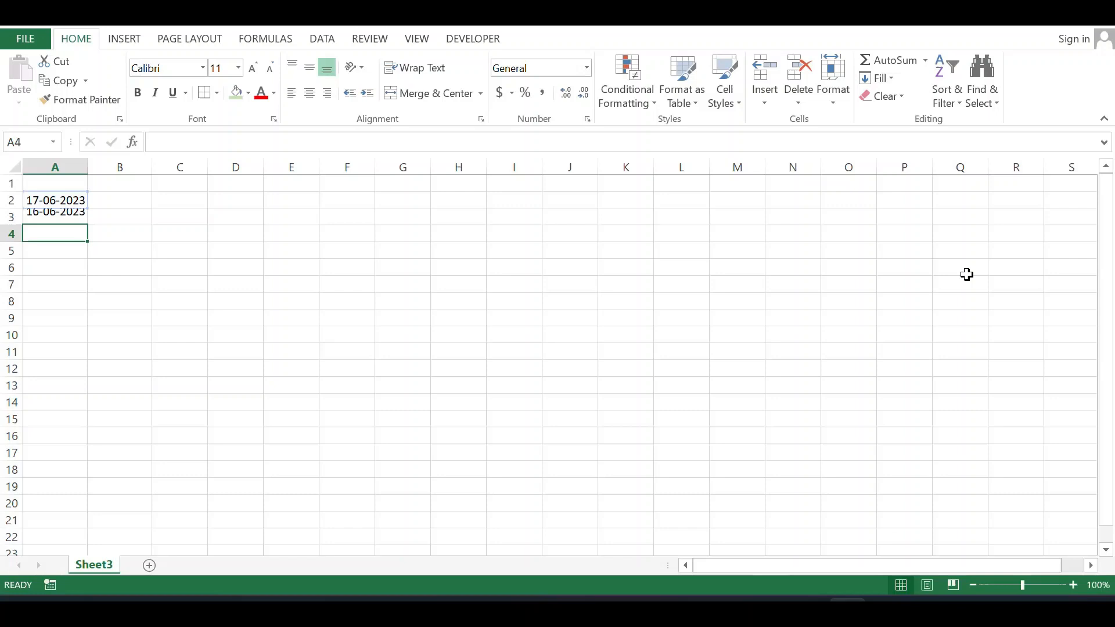
Step: Fill the subtract-one formula down column A to produce descending dates through late May
left_click(54, 217)
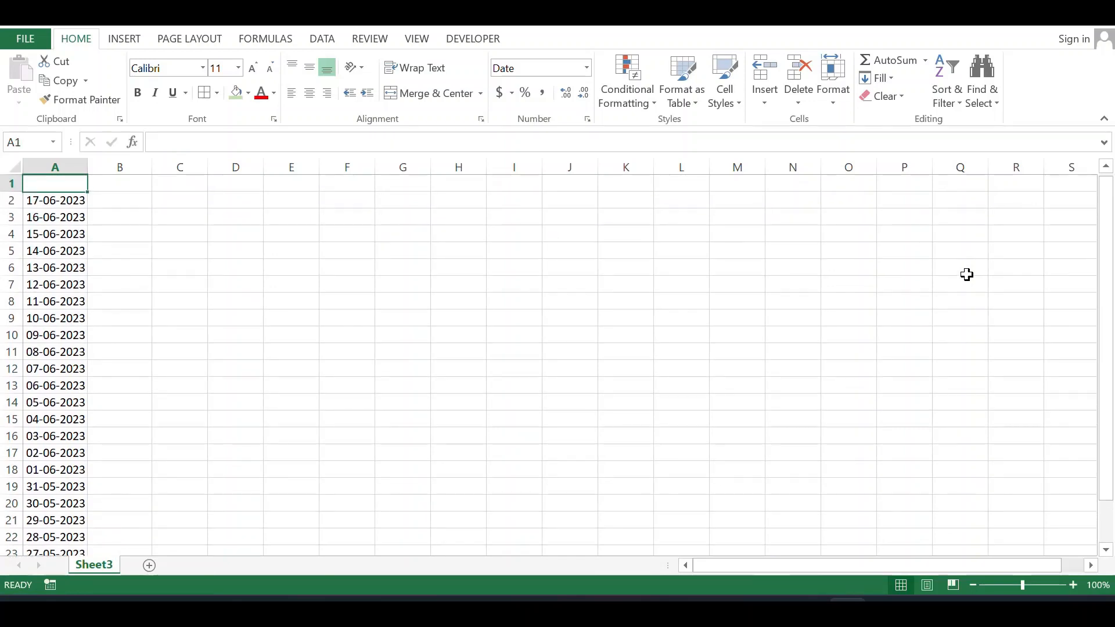
left_click(54, 200)
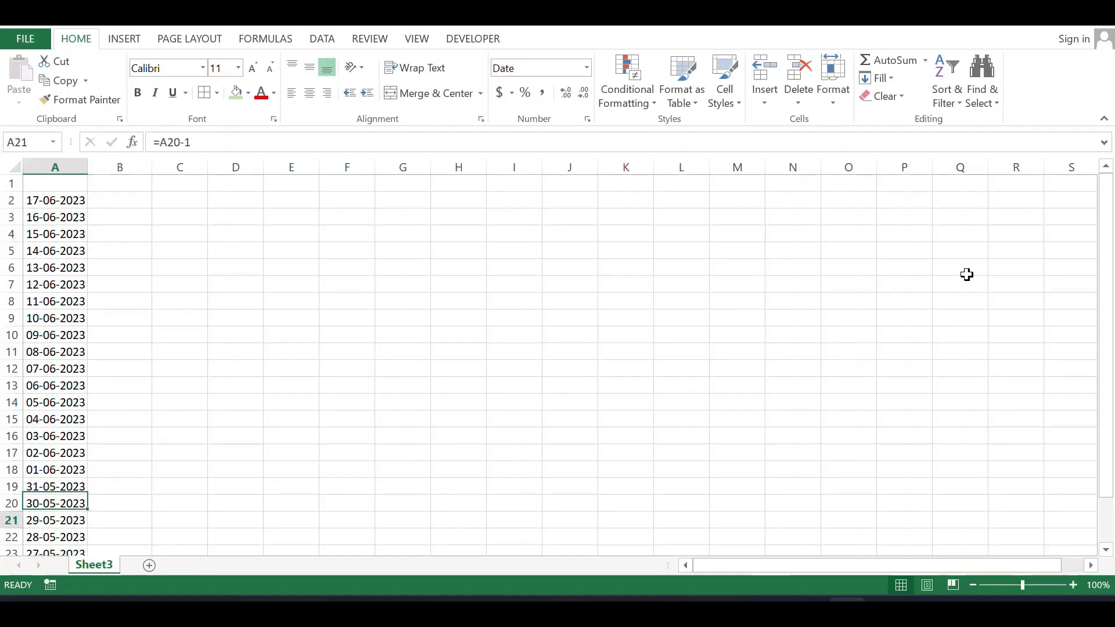
scroll("down", 3)
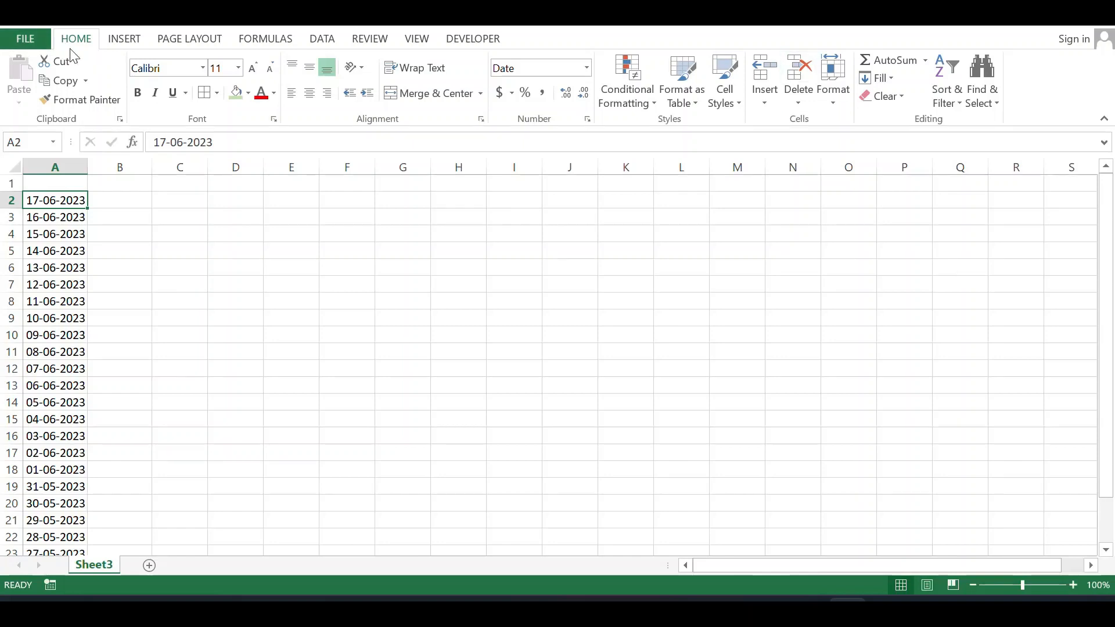
mouse_move(174, 183)
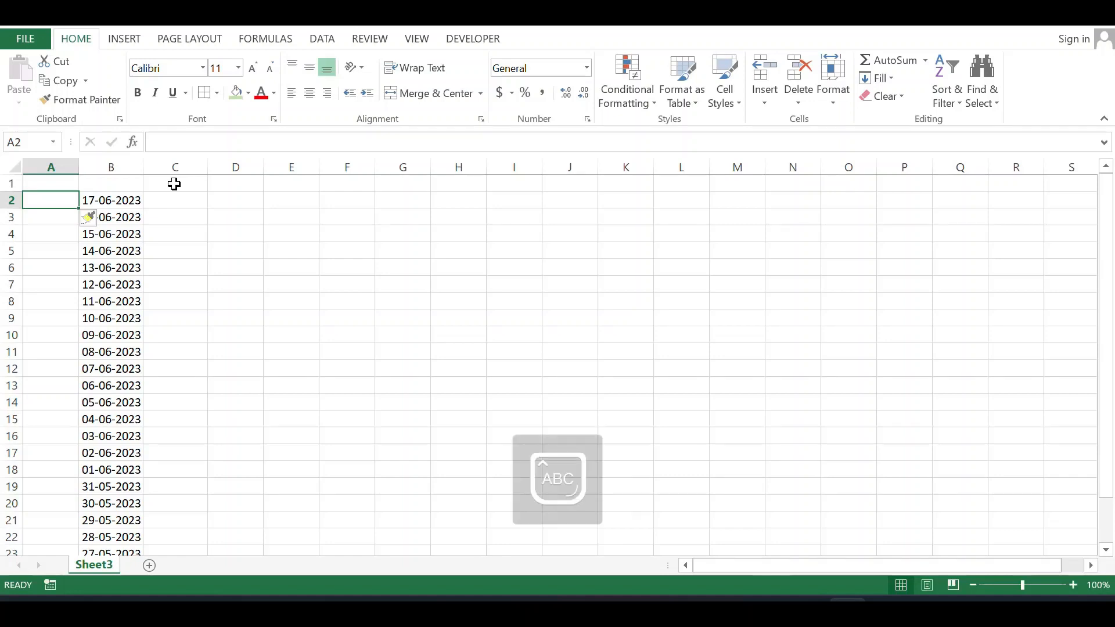
Step: Fill a new column with MD beside every date and delete the blank top cells, shifting cells up
type("MD")
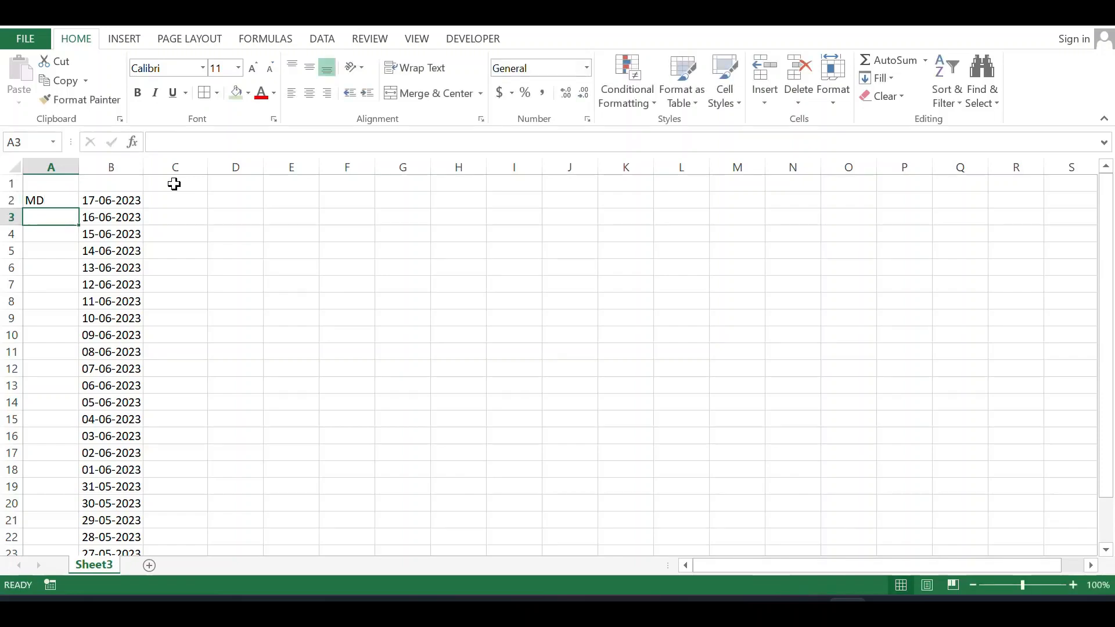
left_click(50, 200)
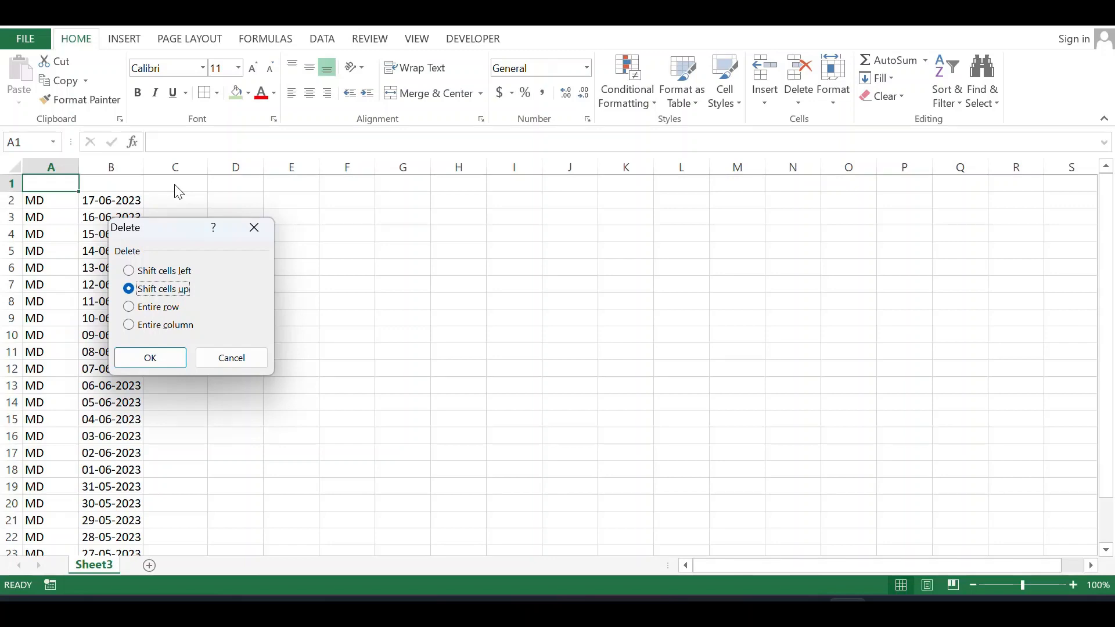
left_click(150, 357)
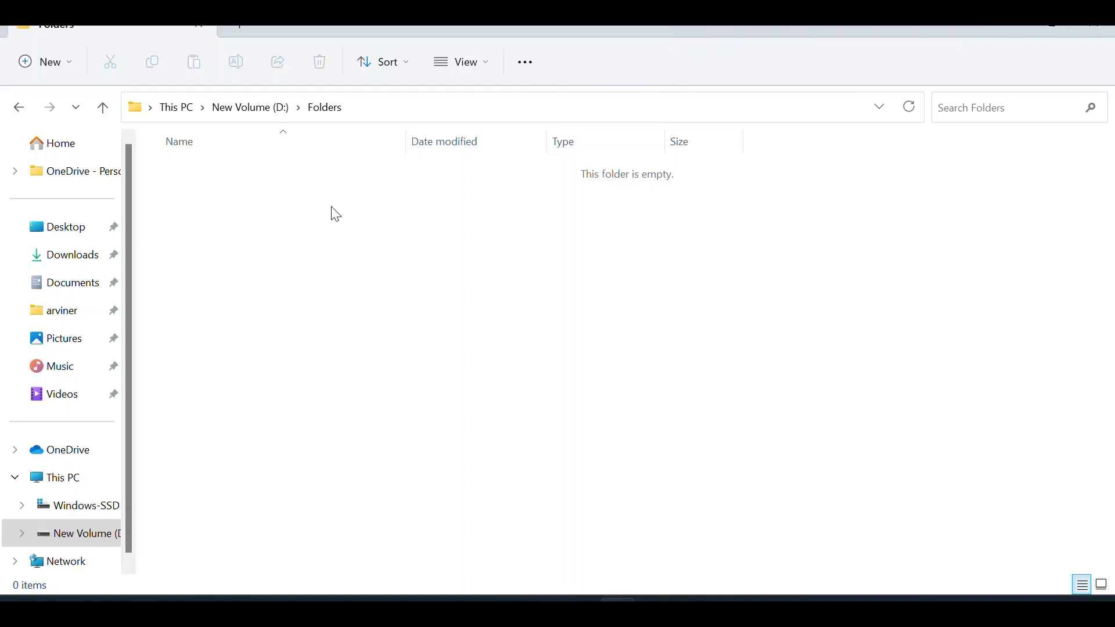
mouse_move(322, 130)
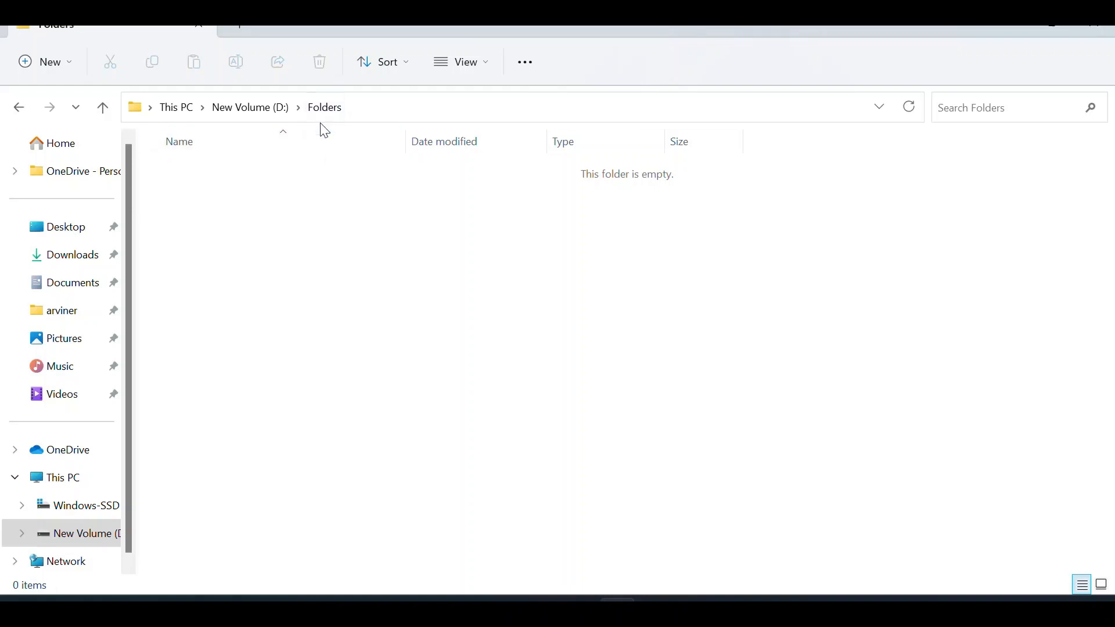
mouse_move(211, 308)
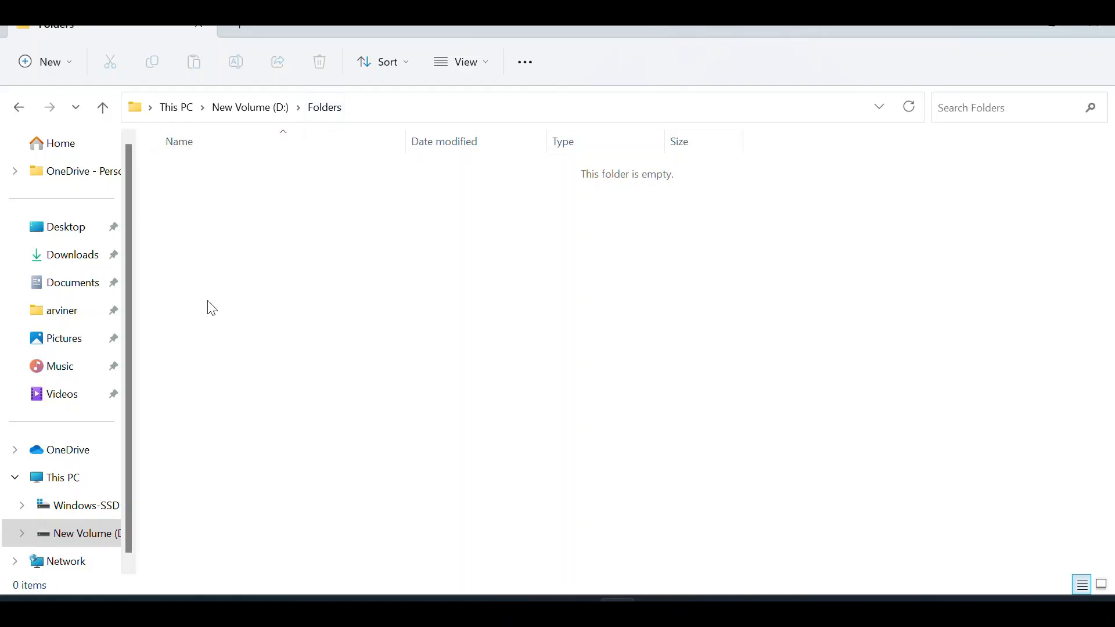
mouse_move(226, 217)
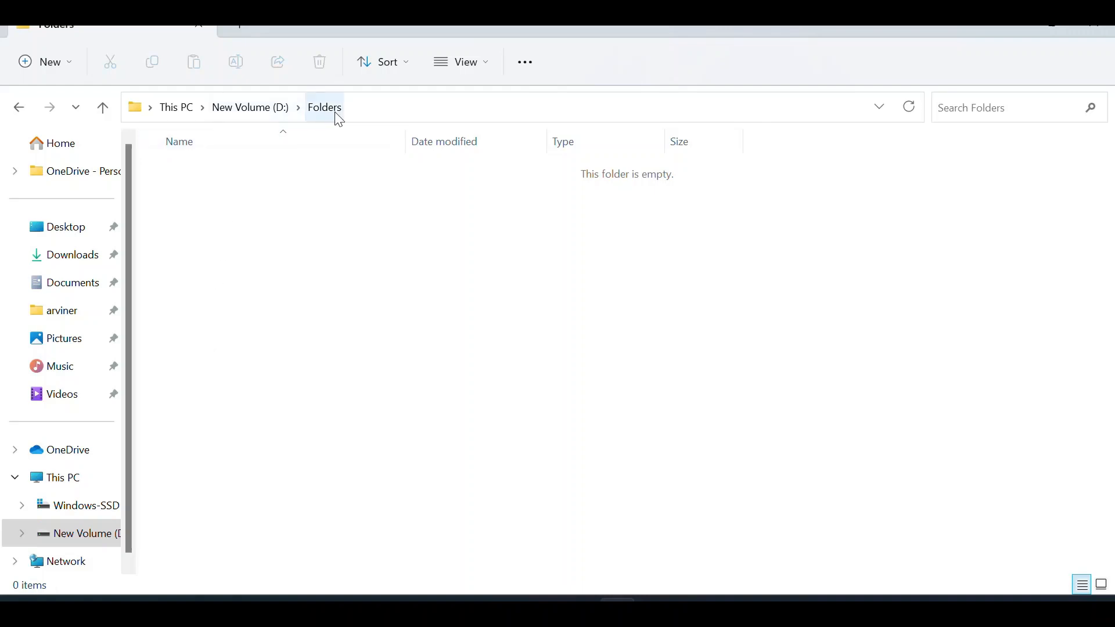
mouse_move(216, 320)
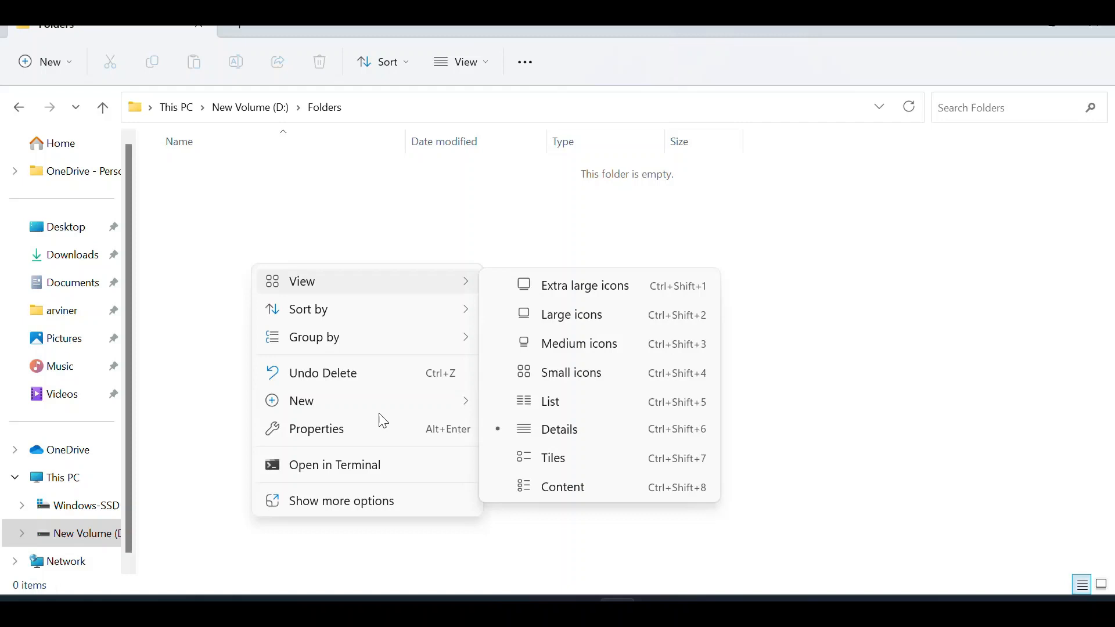
mouse_move(301, 401)
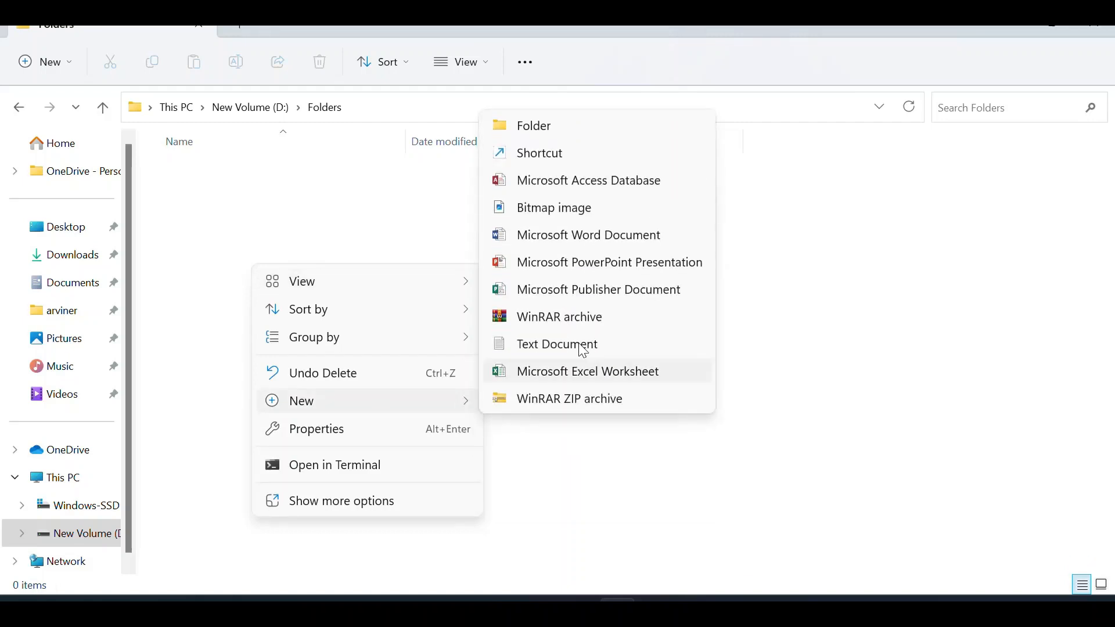
Step: Create a new empty text document in the Folders directory and open it
left_click(556, 344)
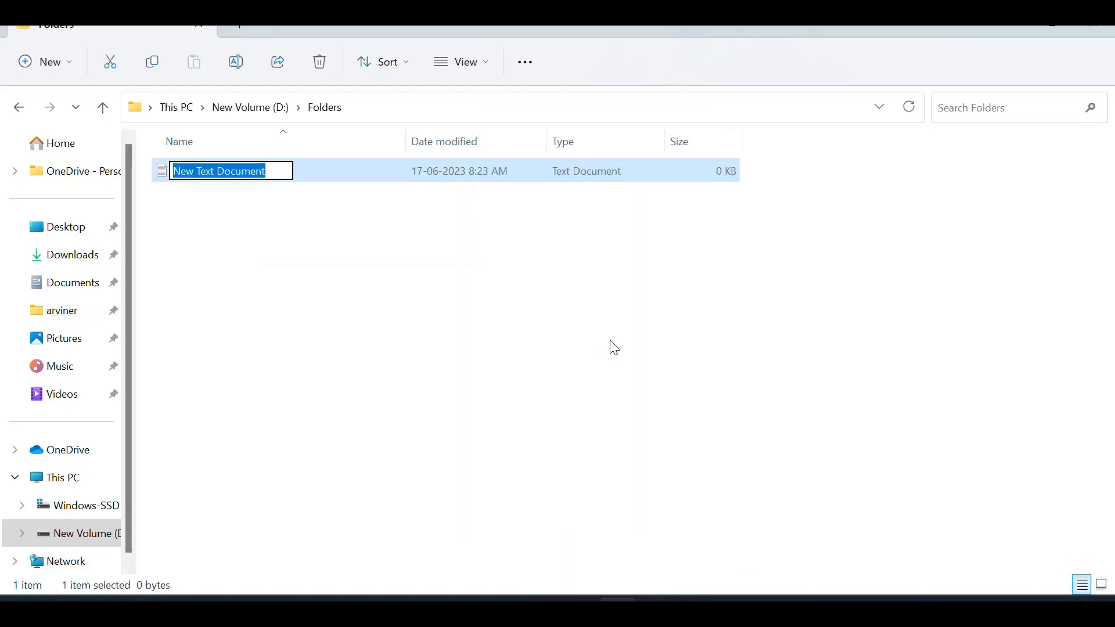
double_click(220, 170)
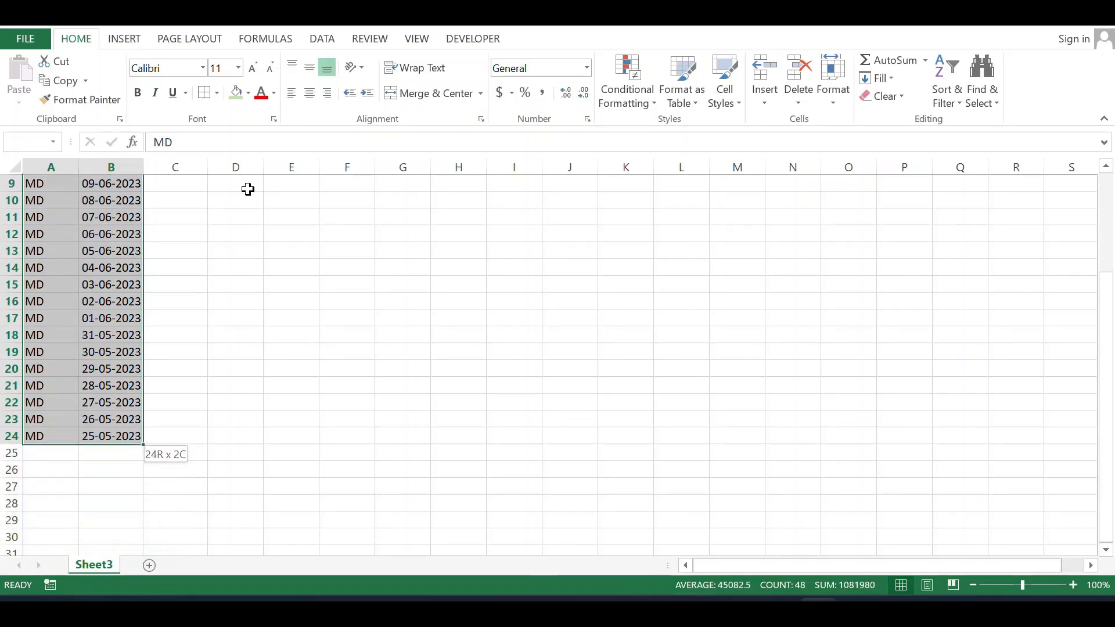
Step: Copy the MD date rows from Excel and paste them into the empty Notepad document
key("ctrl+c")
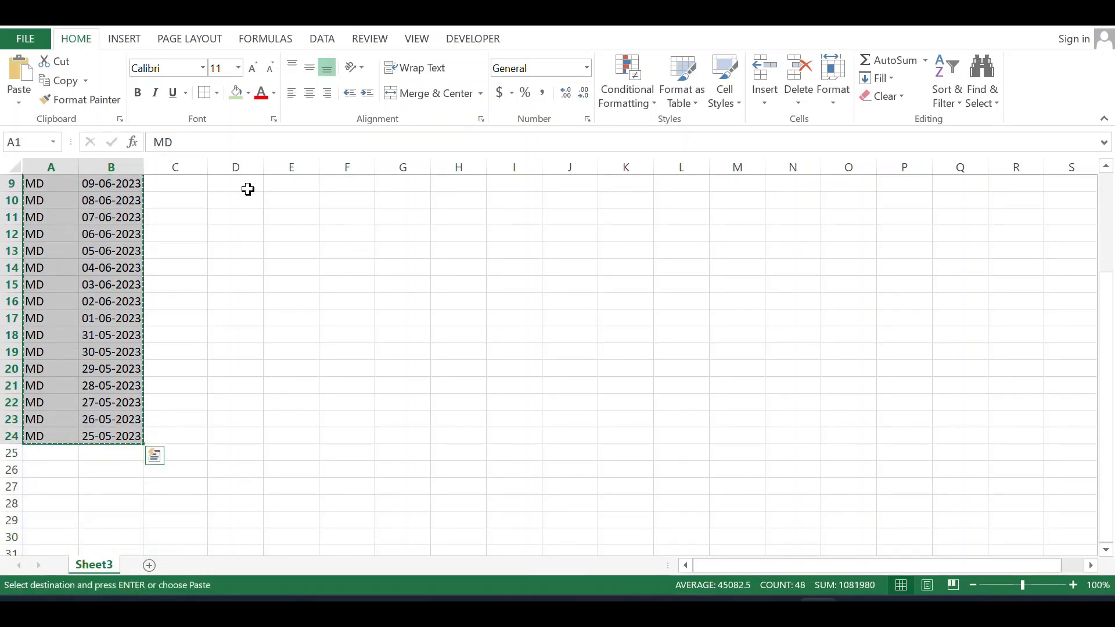
mouse_move(685, 455)
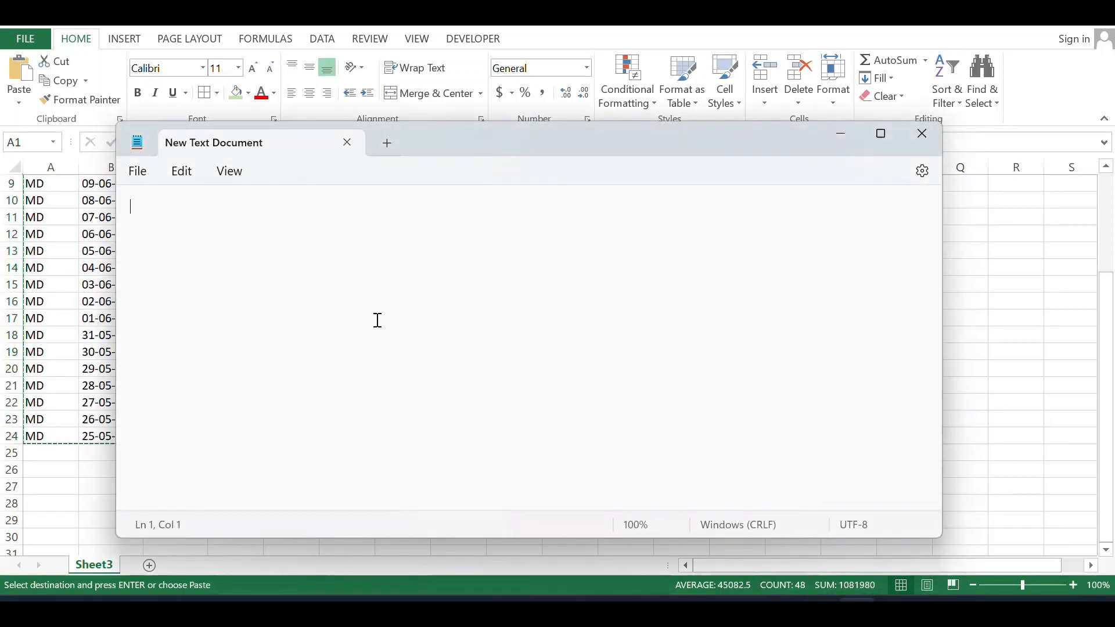
key("ctrl+v")
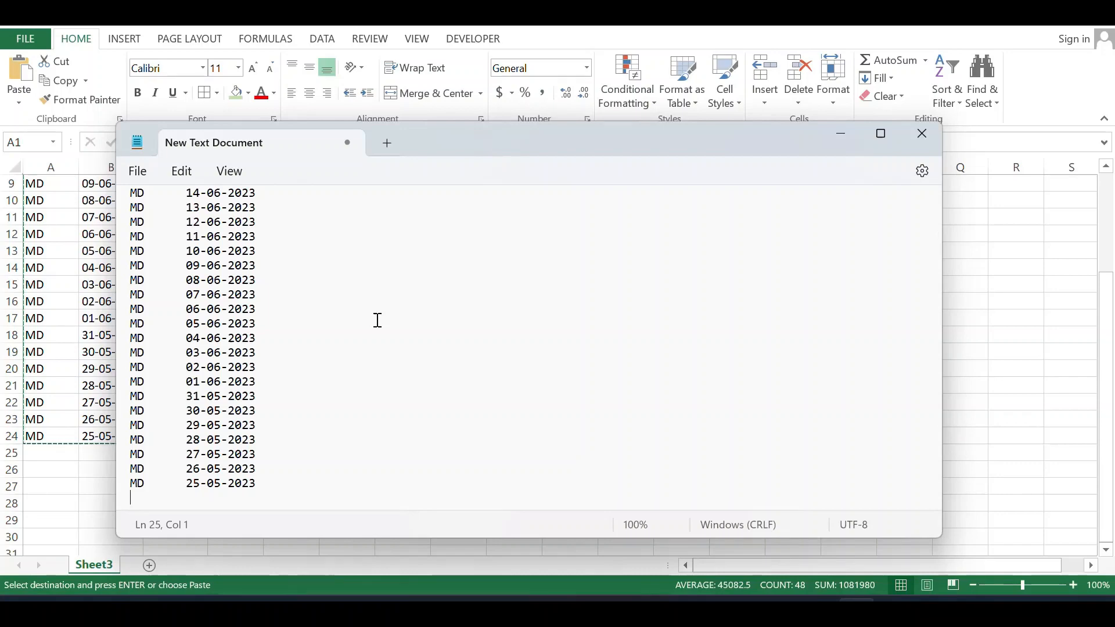
left_click(257, 468)
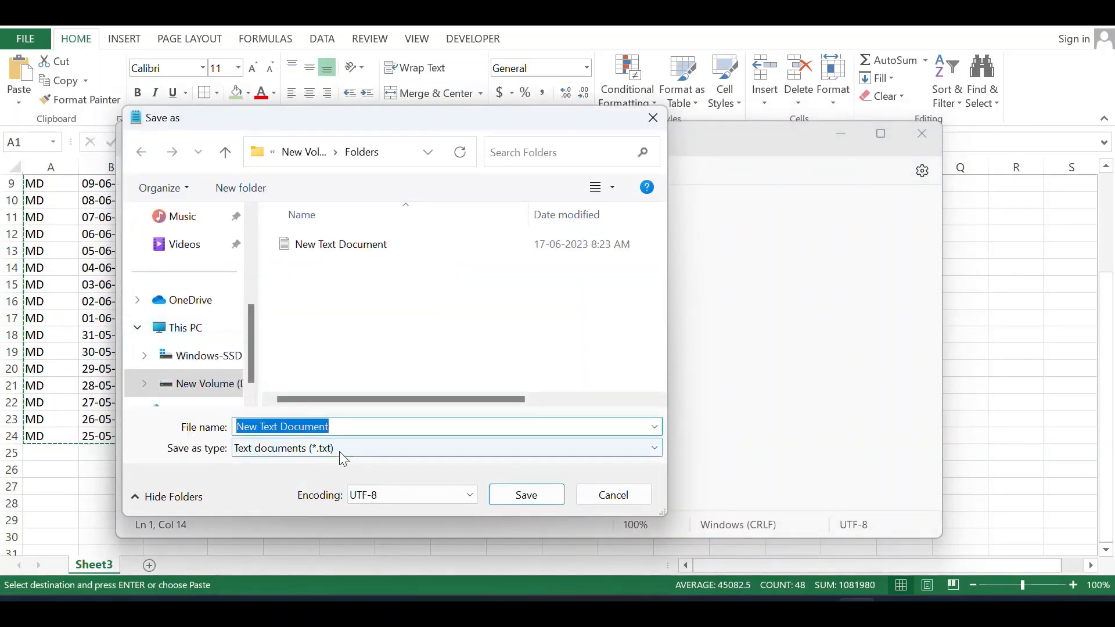
Step: Save the MD commands as CREATEFOLDER.BAT with Save as type set to All files
left_click(444, 449)
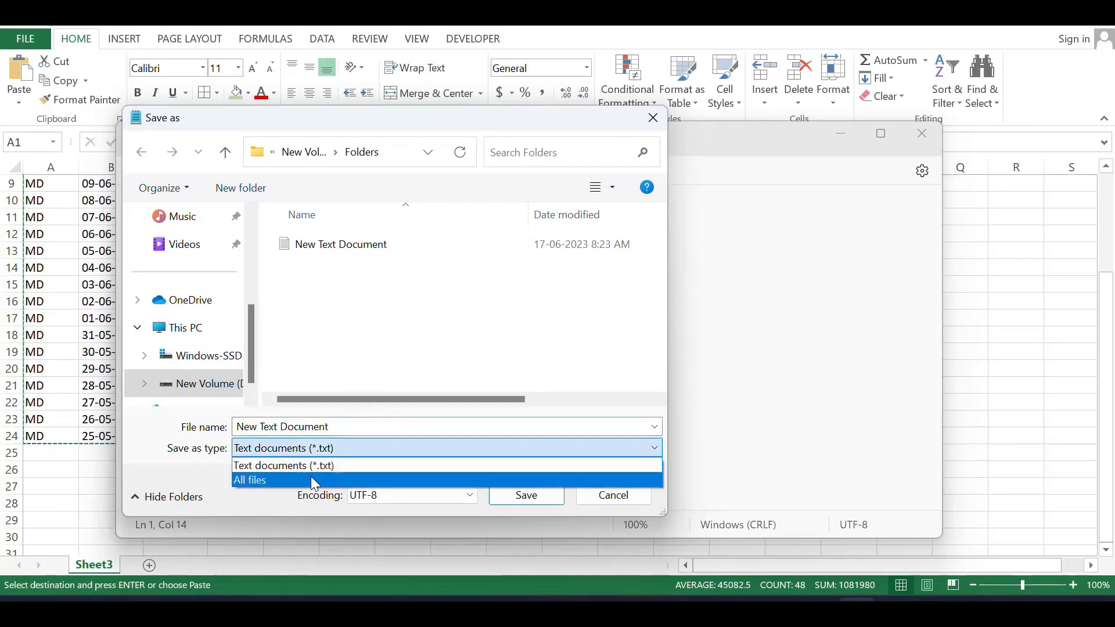
left_click(249, 479)
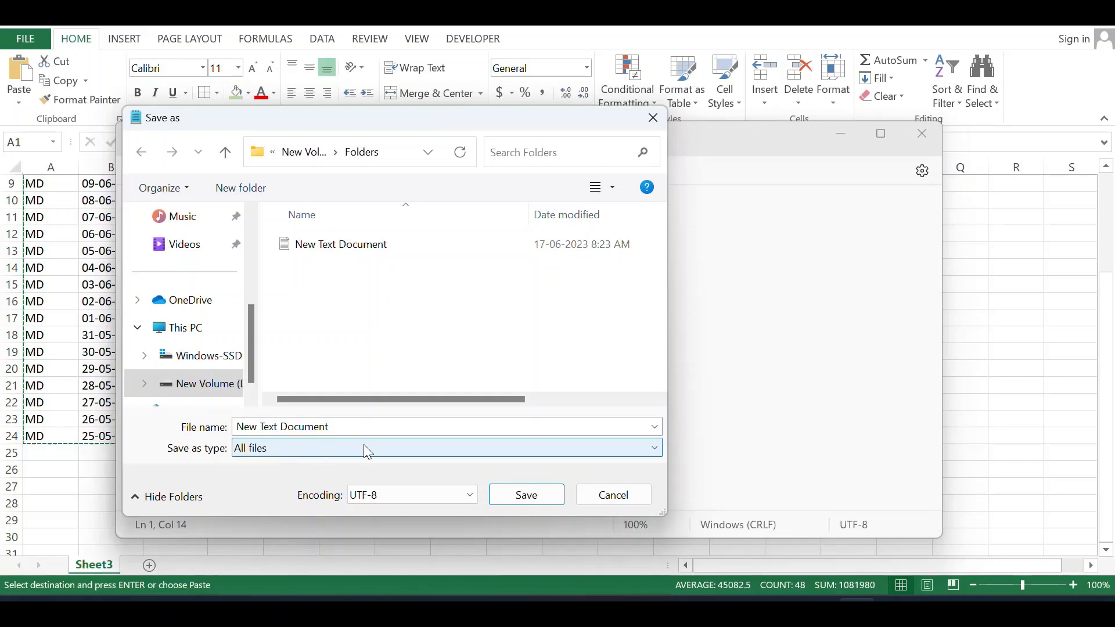
left_click(355, 427)
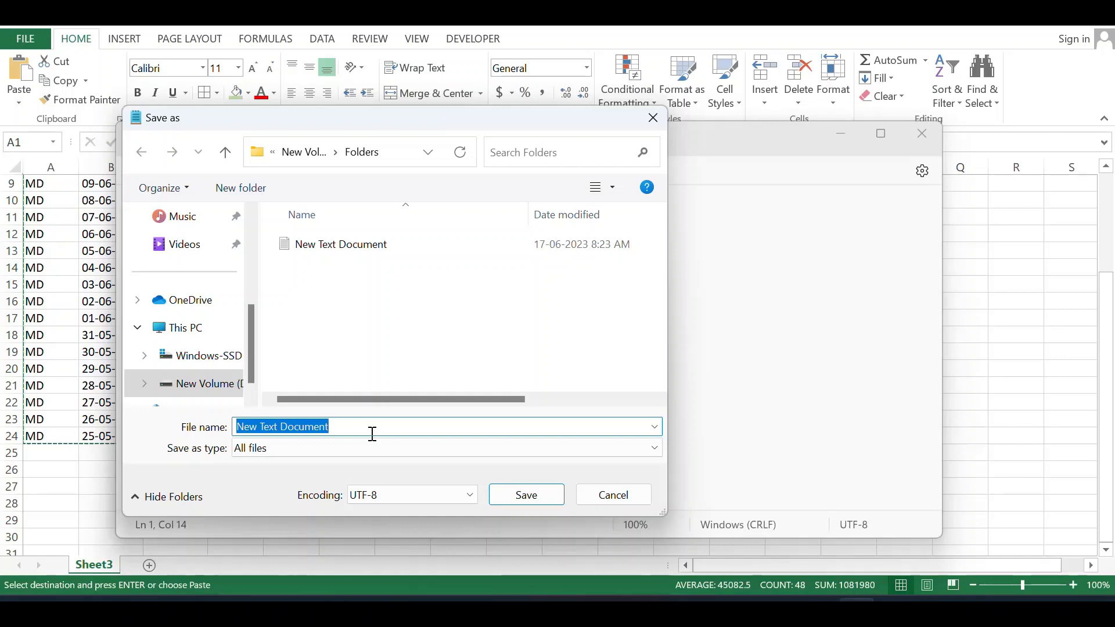
type("CREATE")
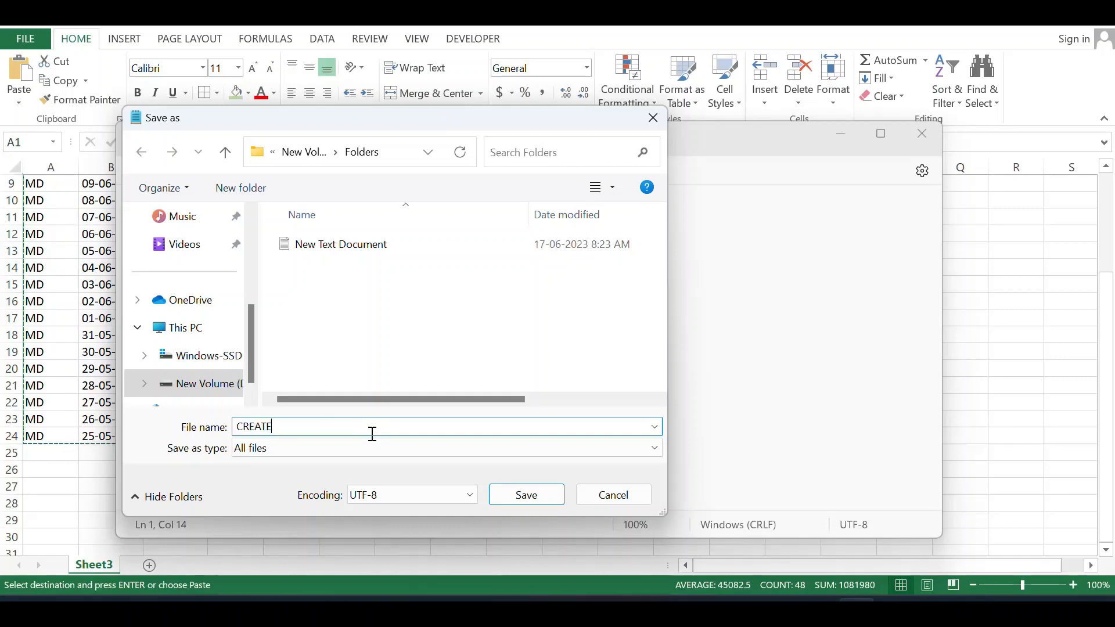
type("FOL")
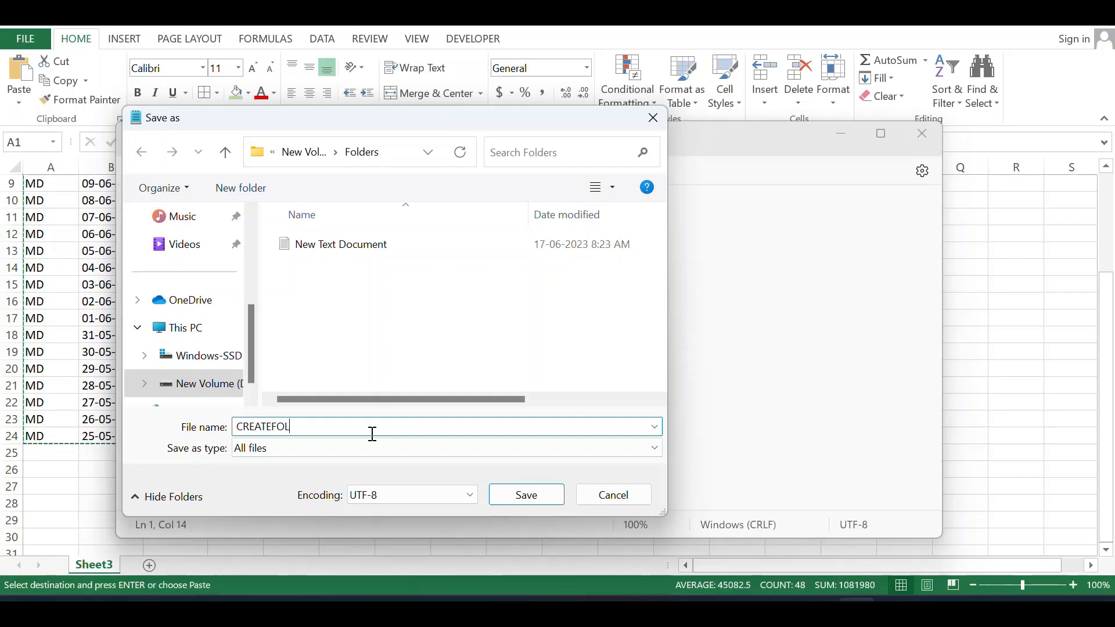
type("DER")
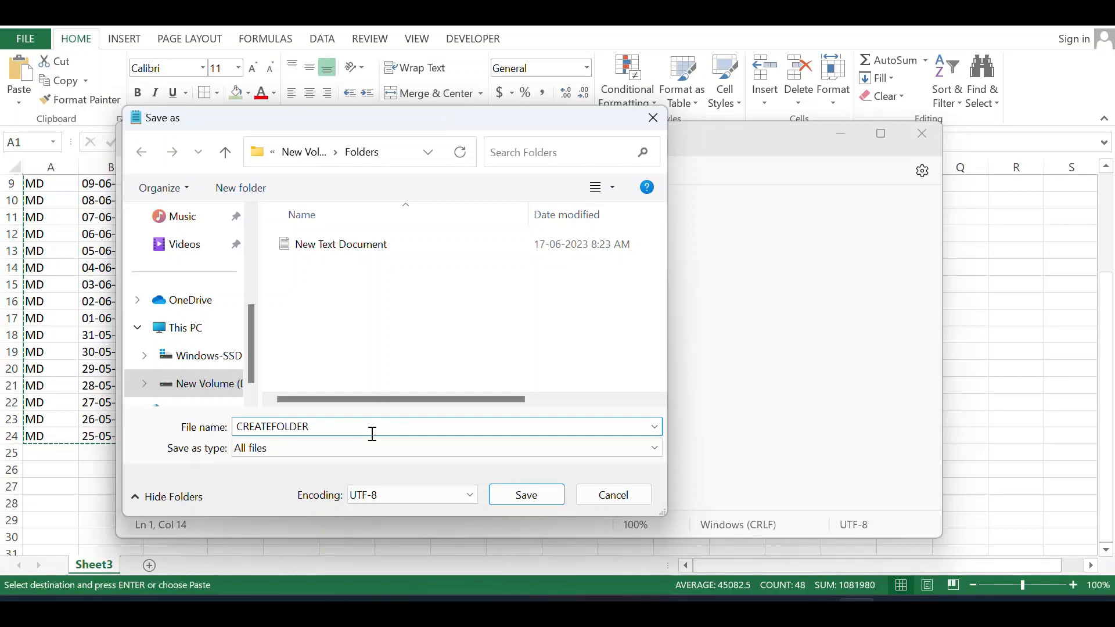
type(".A")
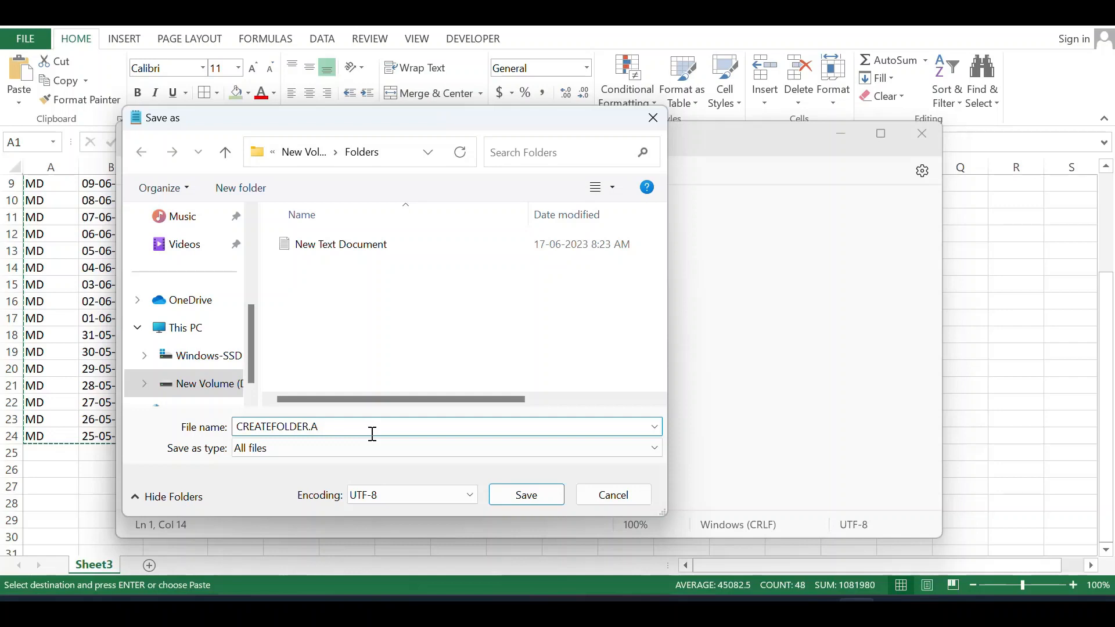
key("Backspace")
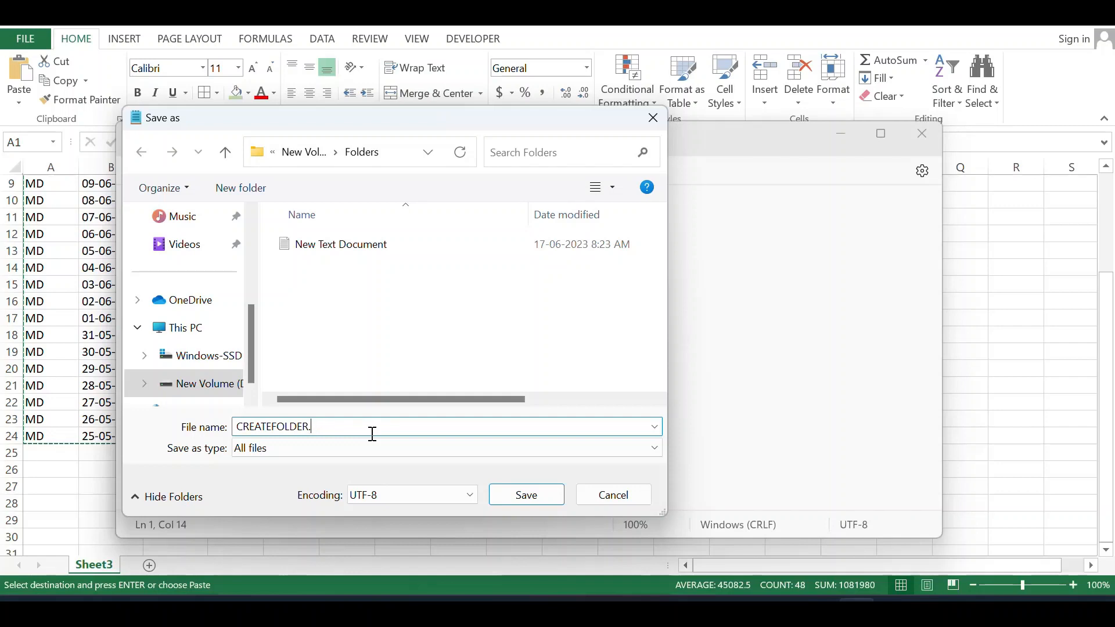
type("BAT")
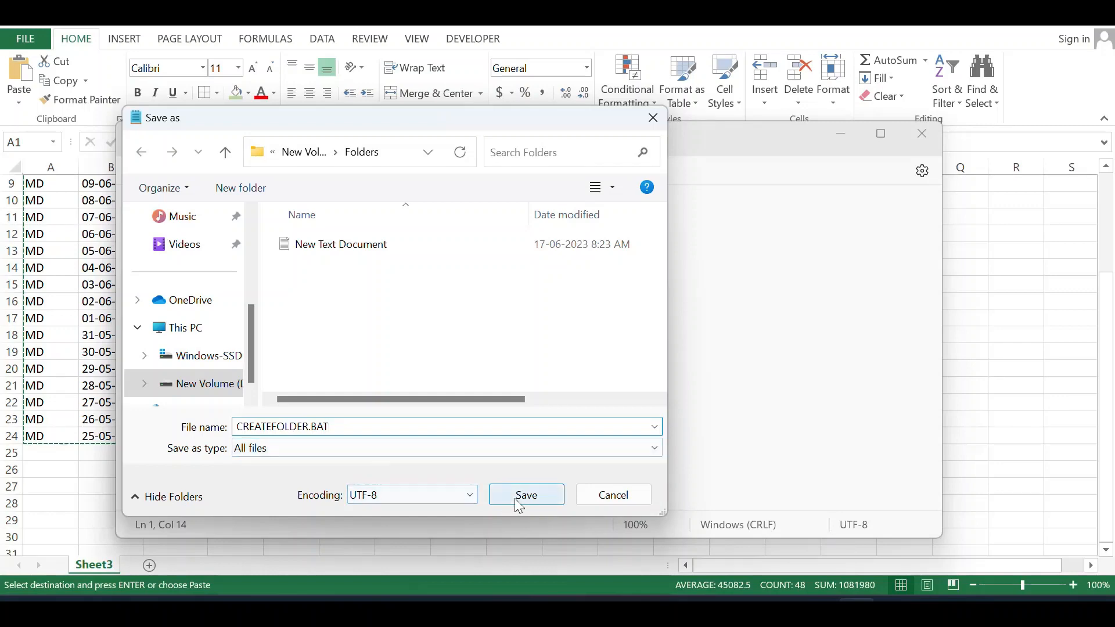
left_click(525, 495)
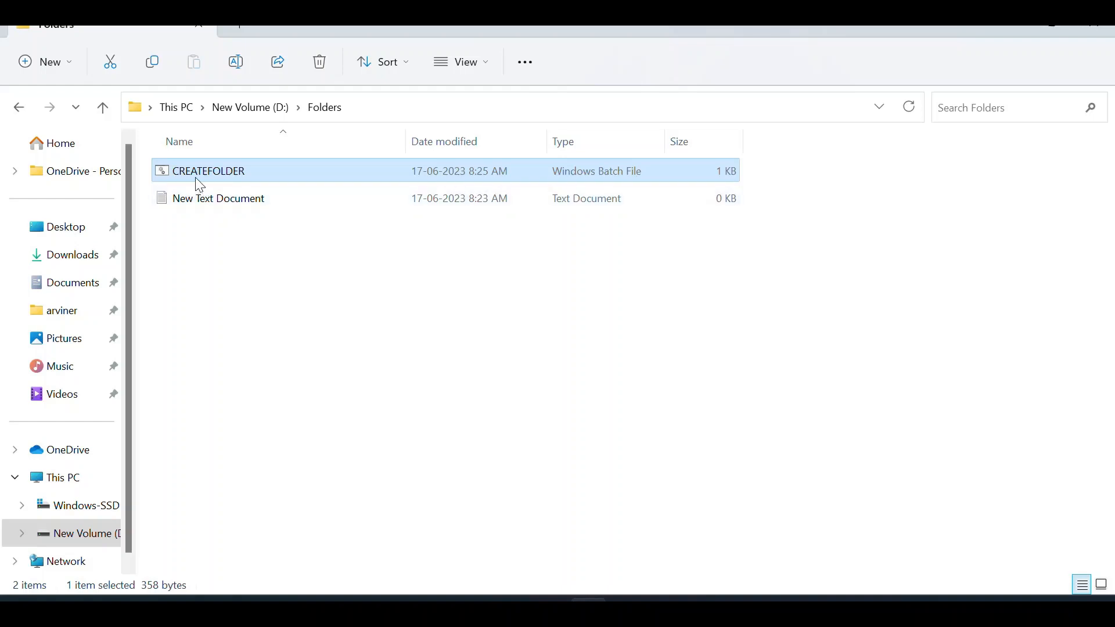
mouse_move(240, 184)
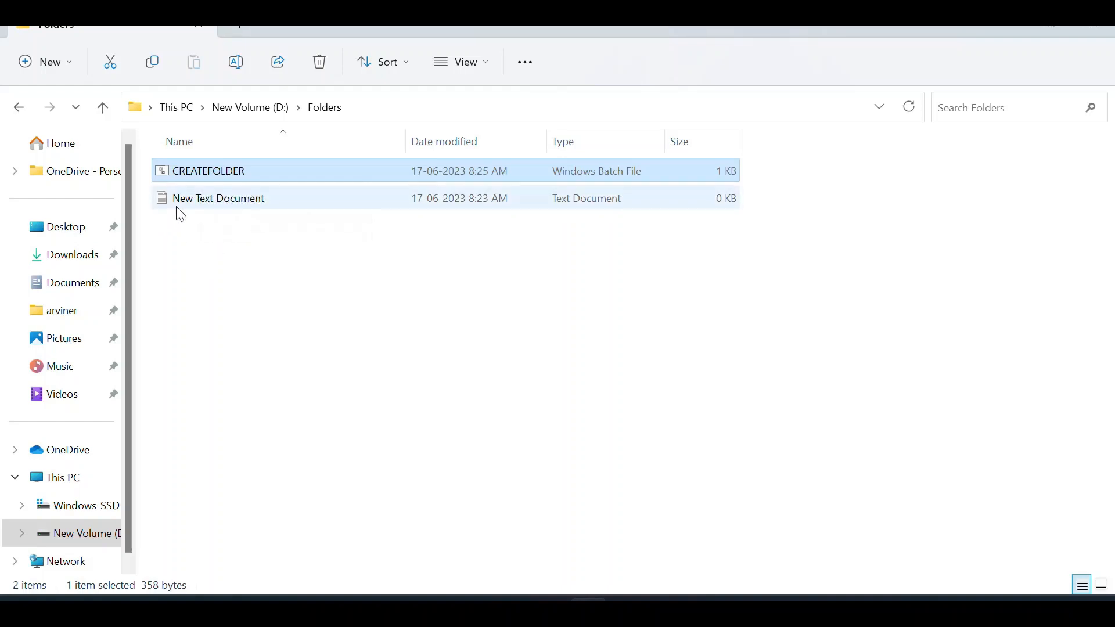
mouse_move(249, 214)
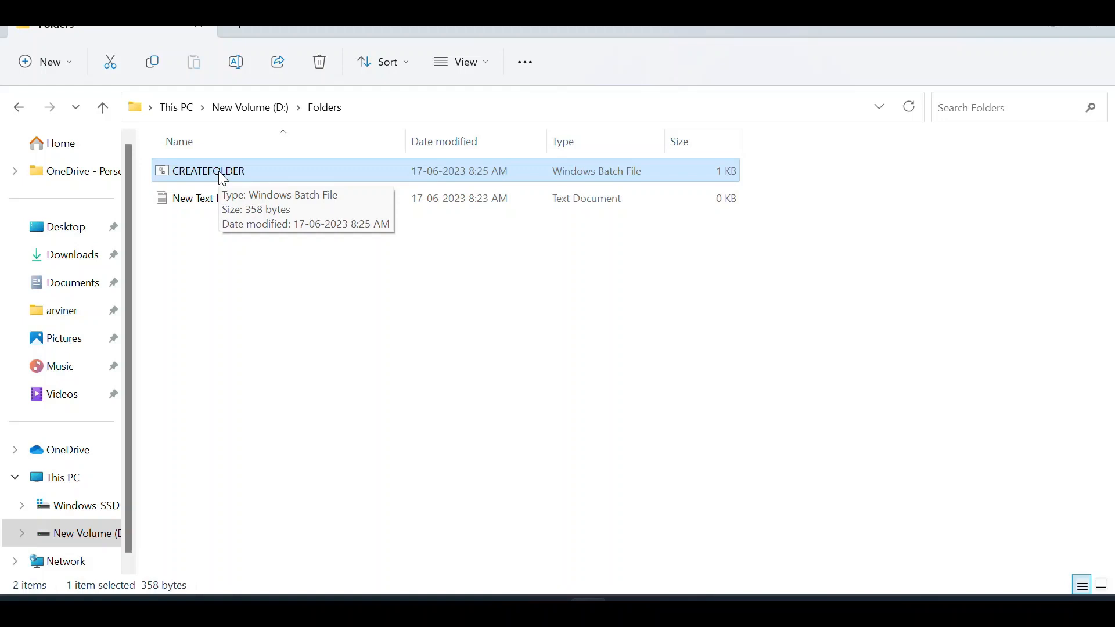
mouse_move(223, 298)
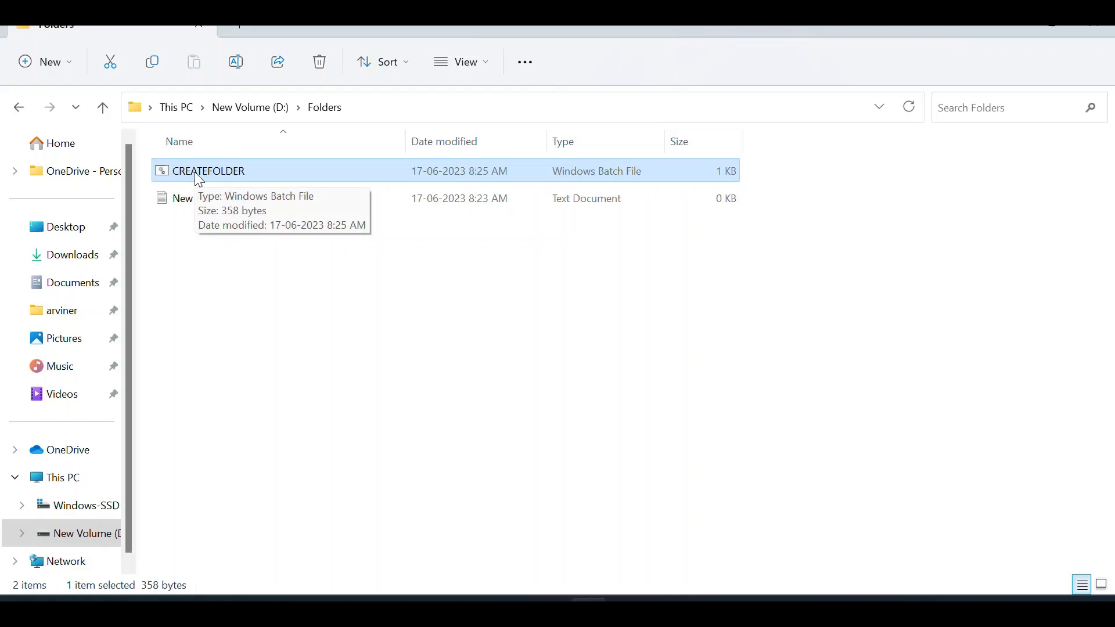
Step: Run CREATEFOLDER.bat and browse the created date folders such as 01-06, 04-06 and 11-06-2023
left_click(208, 171)
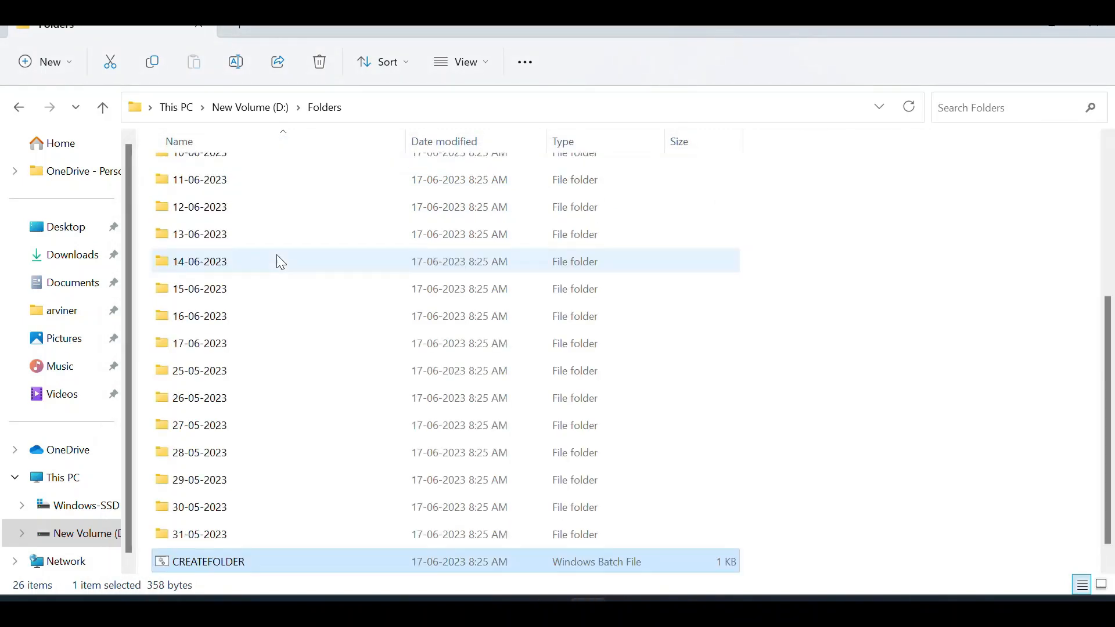
left_click(200, 534)
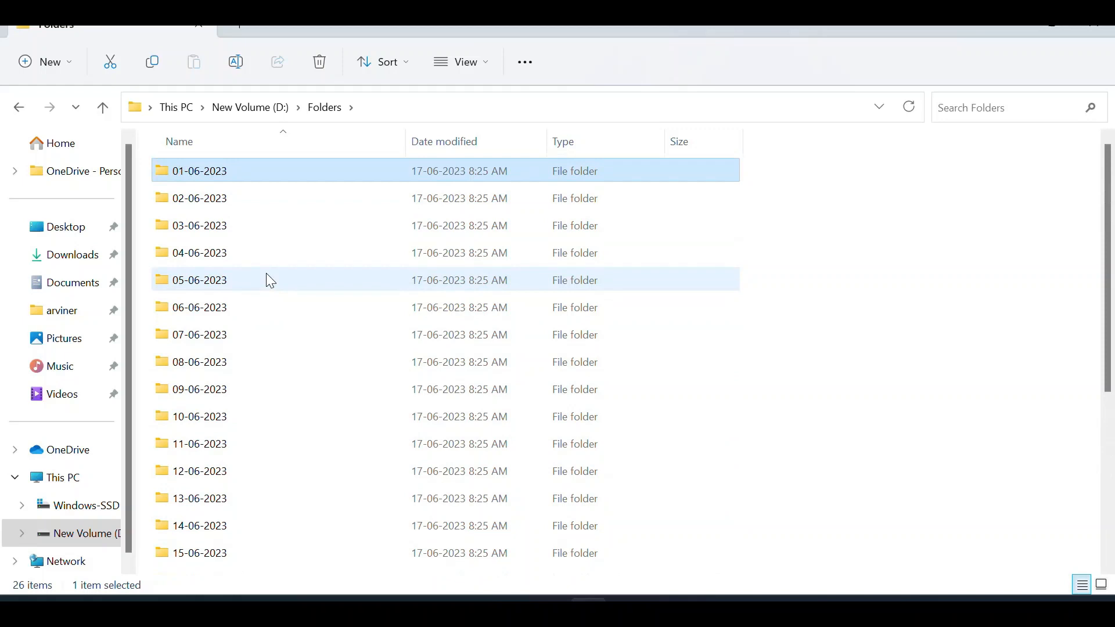
left_click(199, 252)
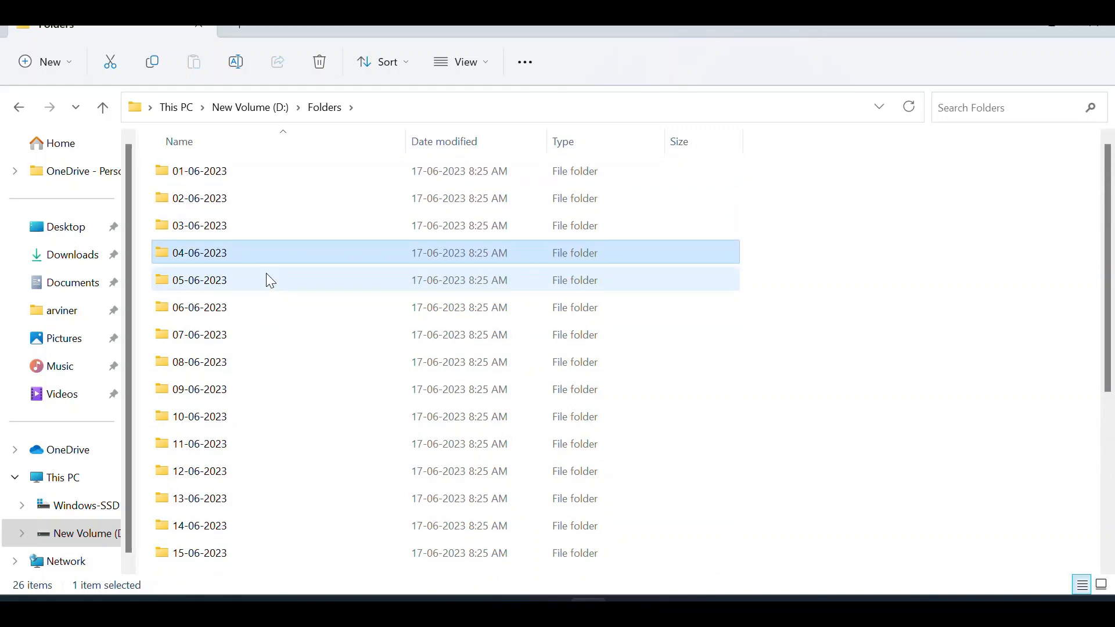
left_click(200, 443)
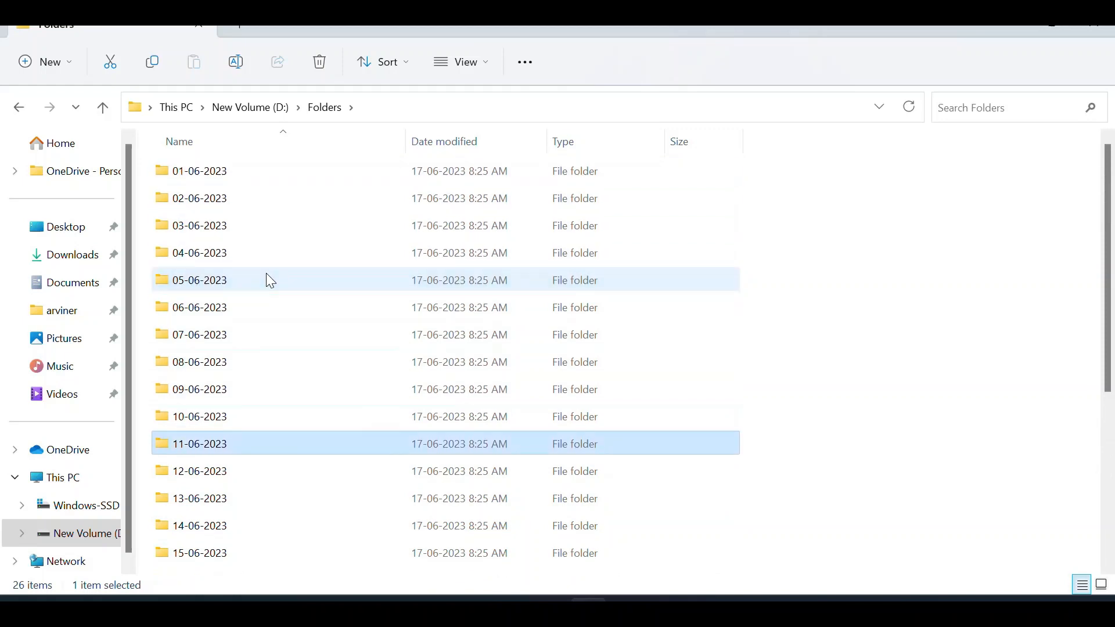
scroll("down", 3)
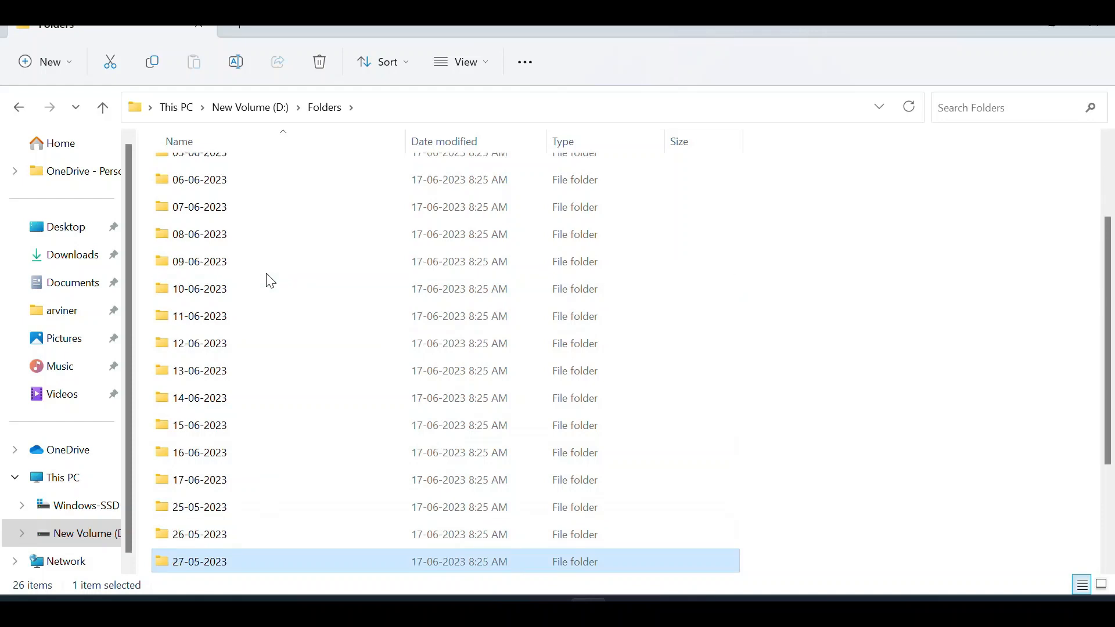
scroll("down", 3)
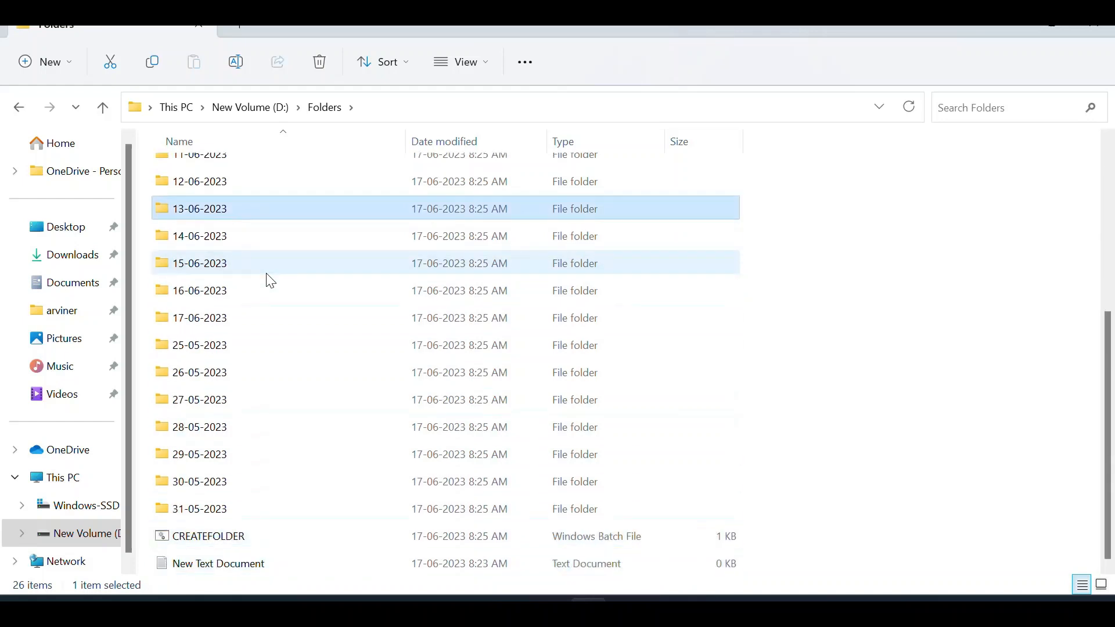